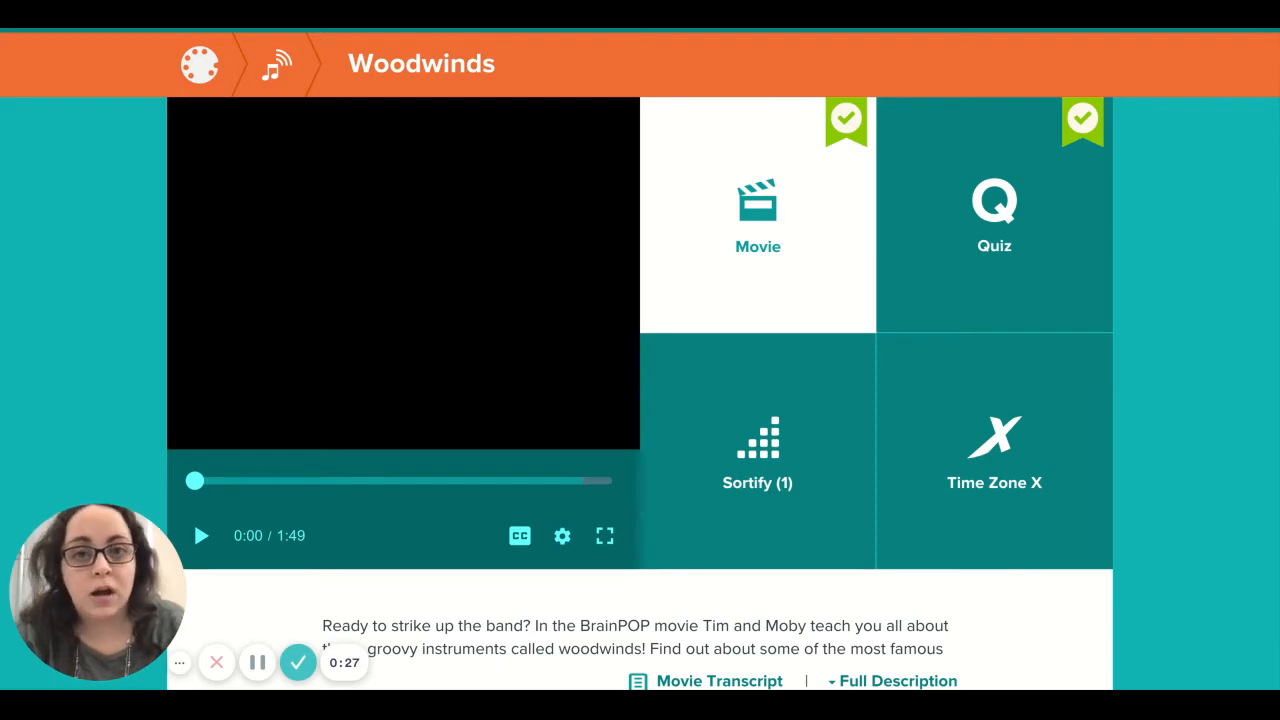
mouse_move(408, 534)
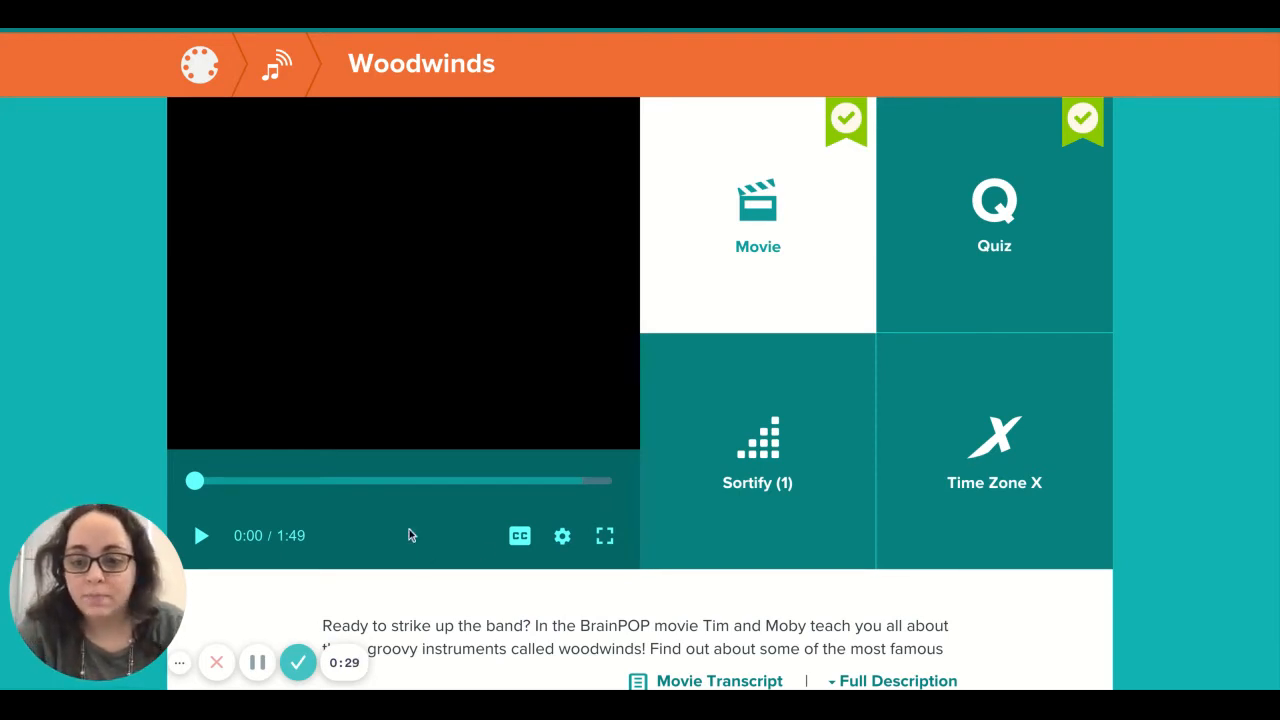
mouse_move(144, 458)
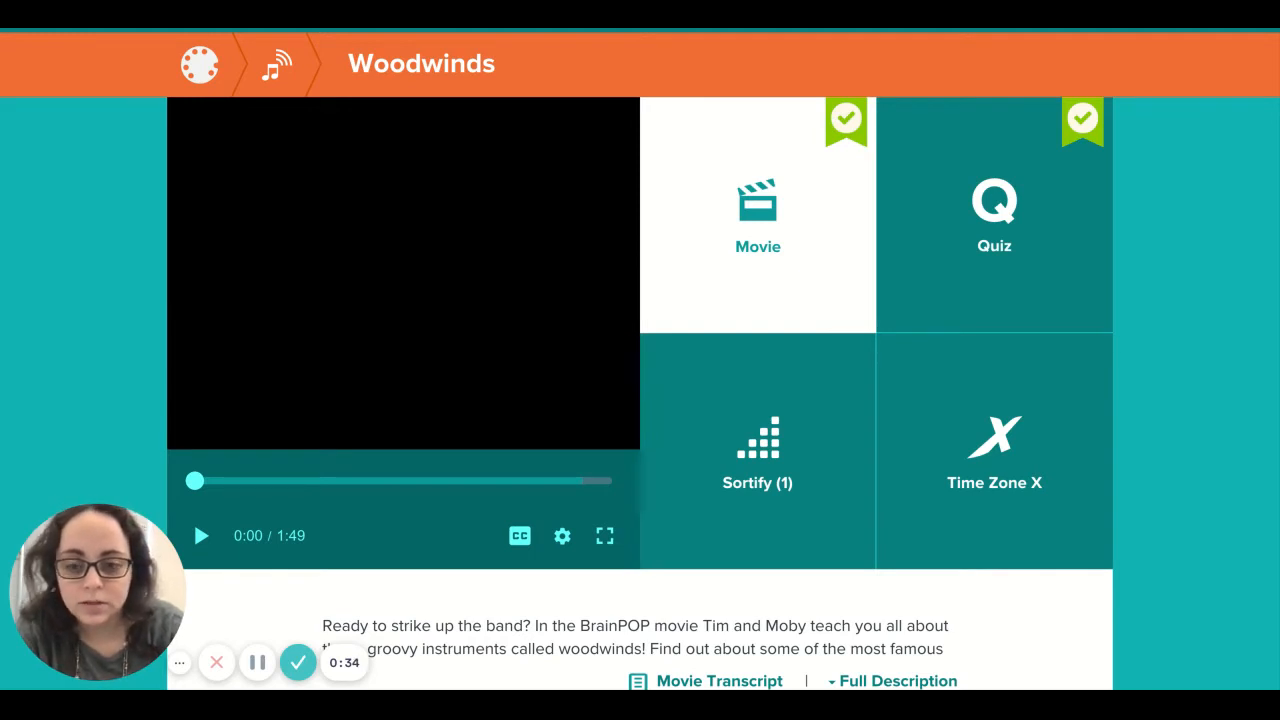
mouse_move(604, 536)
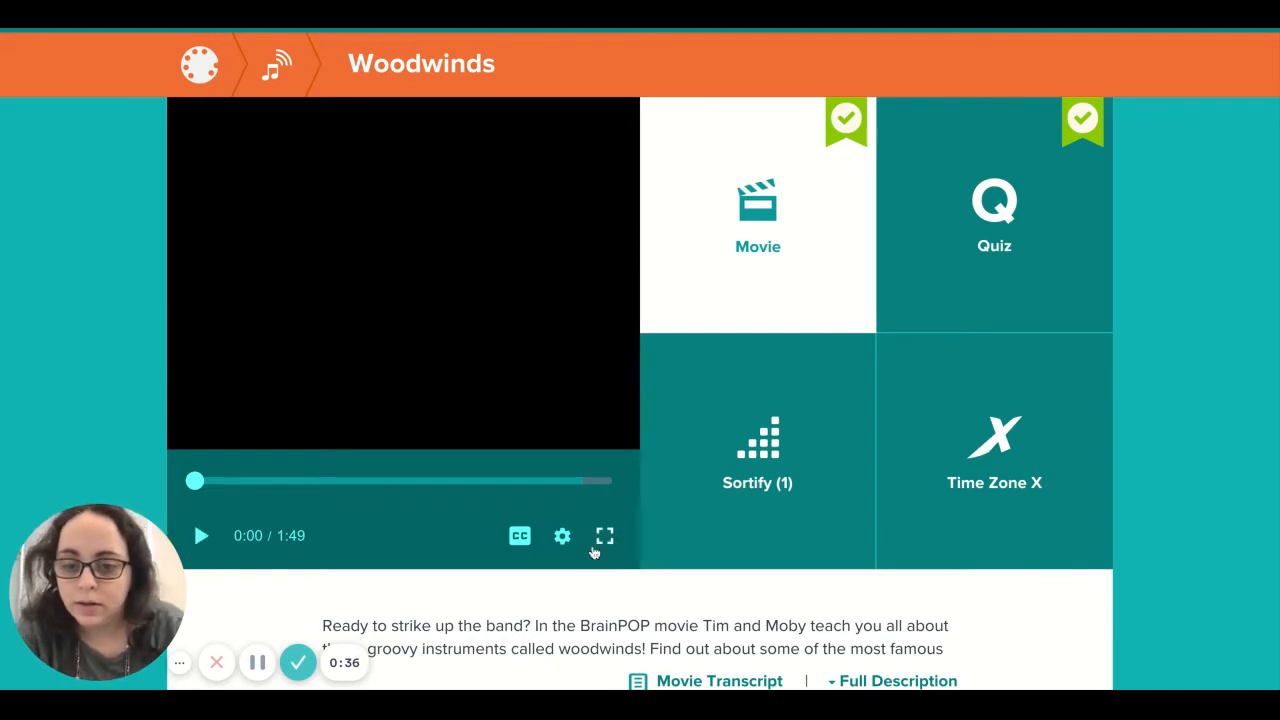
- Play the Woodwinds movie fullscreen, showing the 'Dear Tim and Moby' letter
left_click(604, 536)
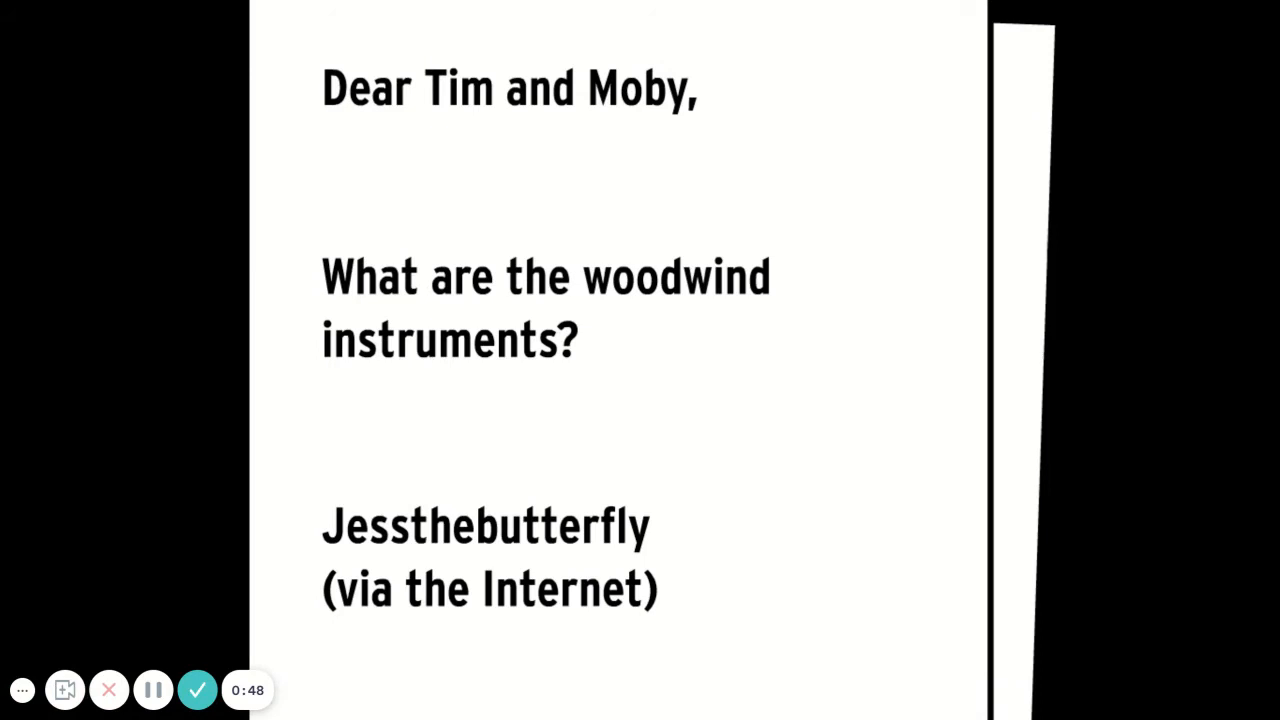